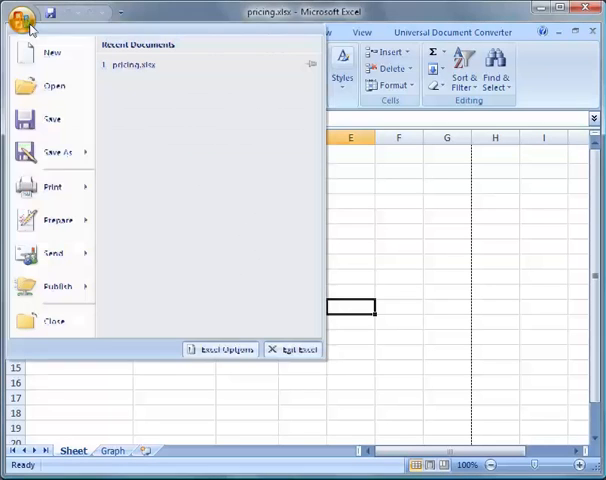
mouse_move(52, 187)
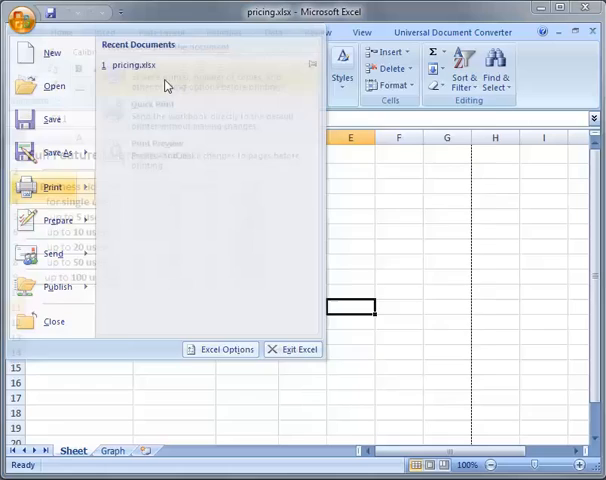
Step: Open Print for pricing.xlsx with Universal Document Converter as the printer
click(48, 187)
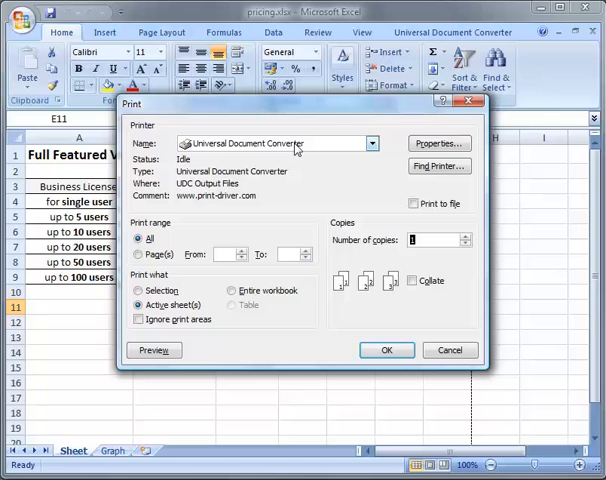
Step: Load a saved UDC profile into the converter properties: PDF output, A4, 300 dpi
click(438, 143)
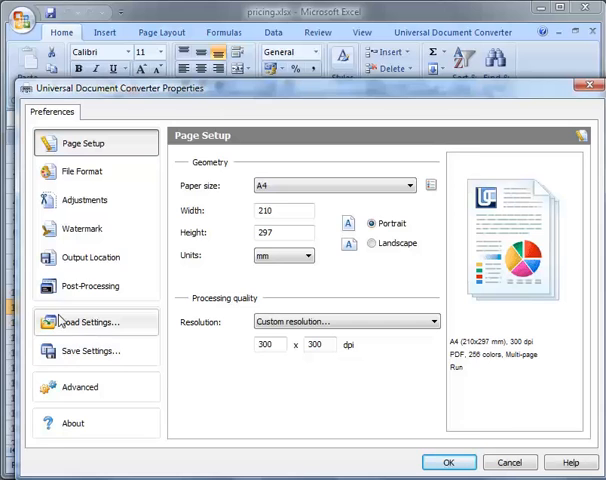
click(89, 322)
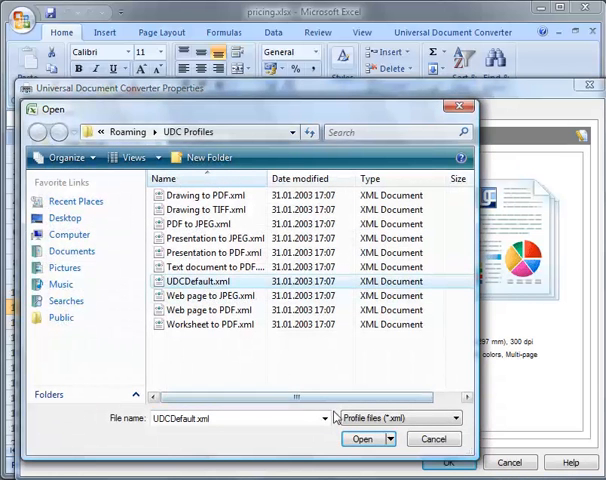
click(363, 439)
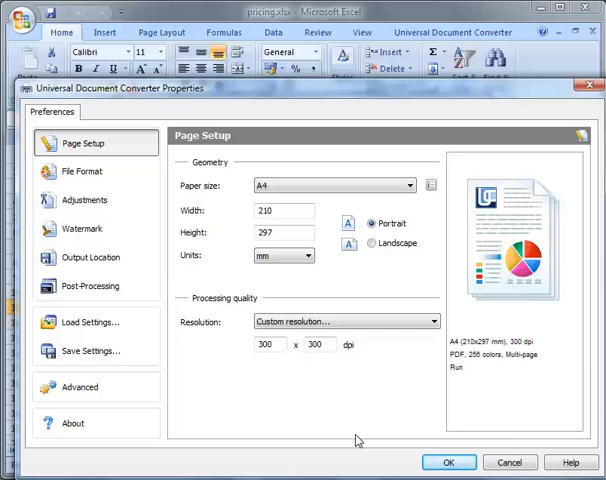
Step: Set post-processing to open the output folder, accept, and close Print without printing
click(90, 286)
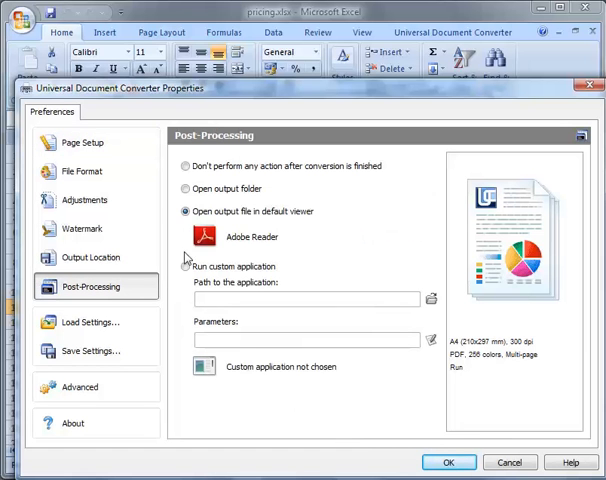
click(184, 188)
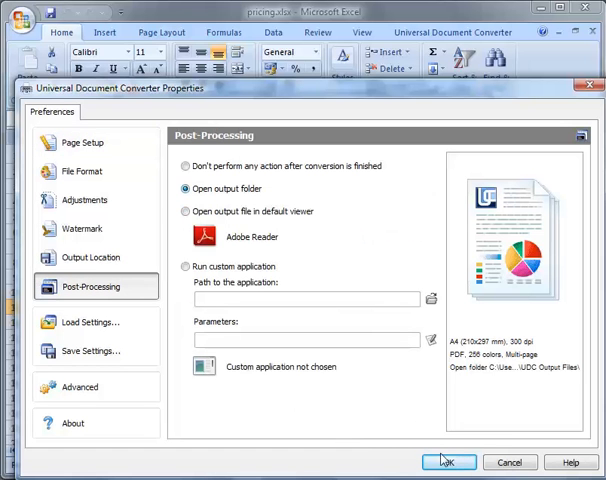
click(448, 462)
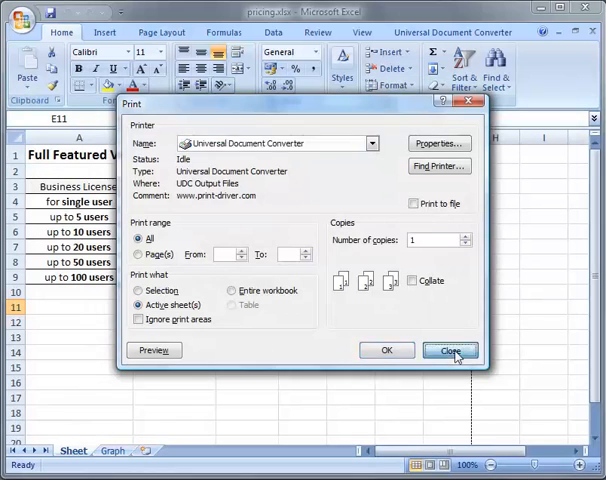
click(451, 350)
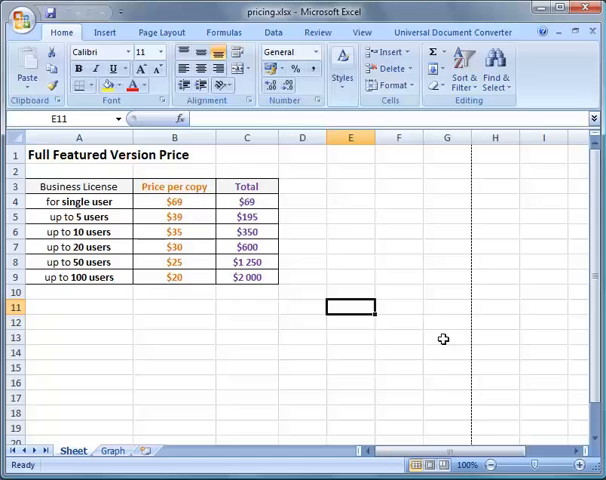
Step: Show the Page Layout options to check the price sheet's portrait A4 setup
click(161, 32)
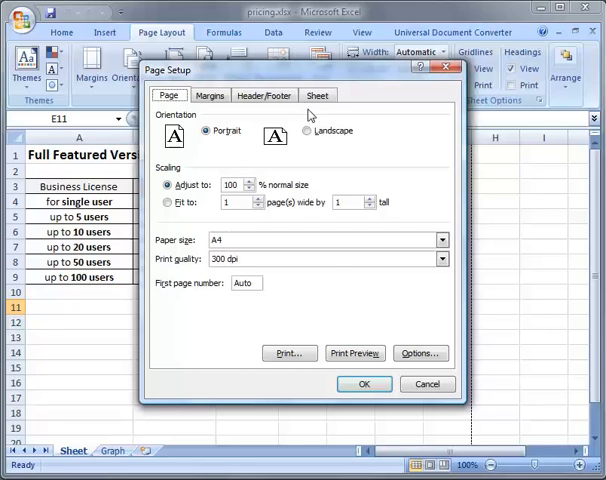
mouse_move(334, 266)
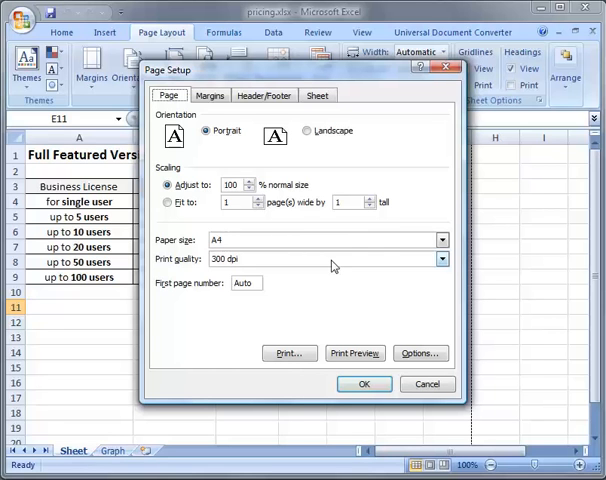
mouse_move(335, 278)
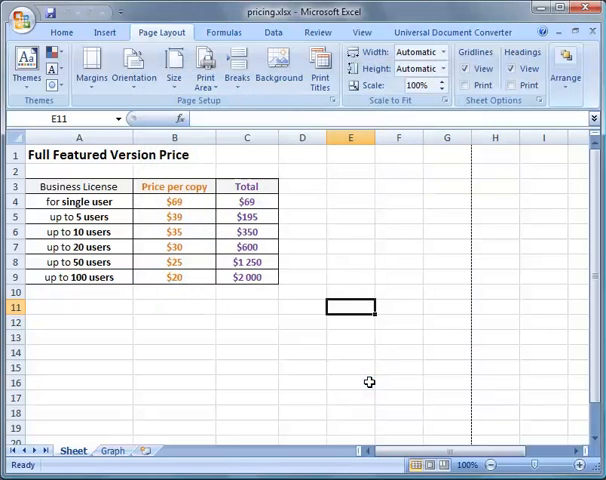
Step: Confirm the Graph sheet's landscape A4 page setup, then return to Sheet
click(111, 450)
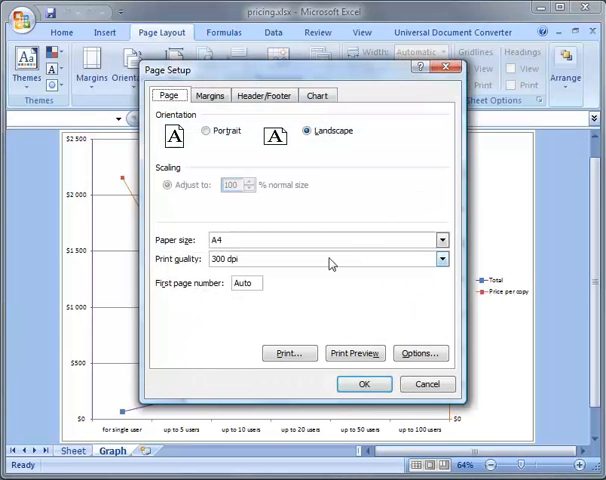
mouse_move(381, 378)
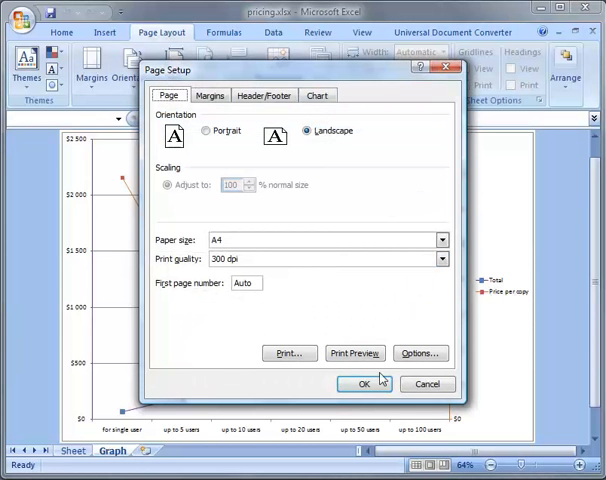
click(355, 383)
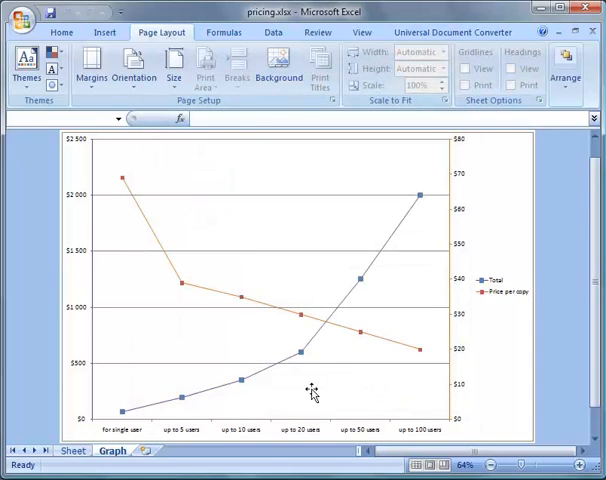
click(74, 451)
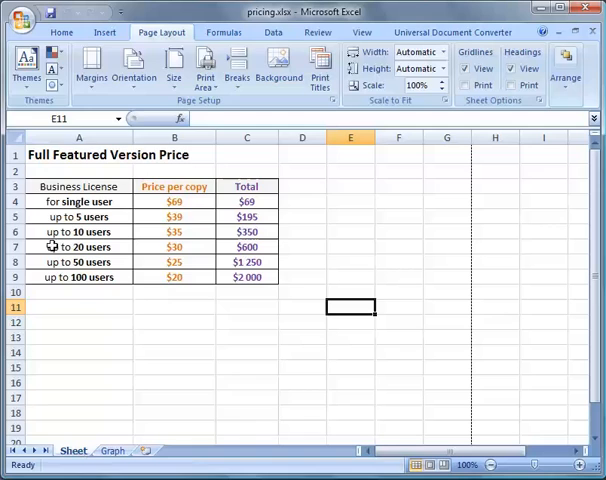
Step: Print the entire workbook to Universal Document Converter
click(22, 13)
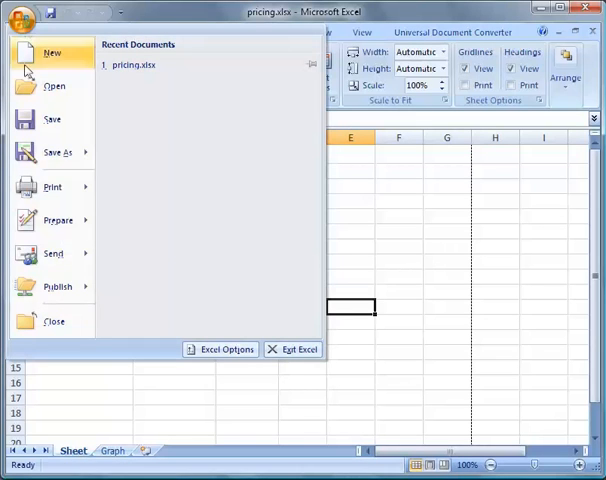
mouse_move(52, 187)
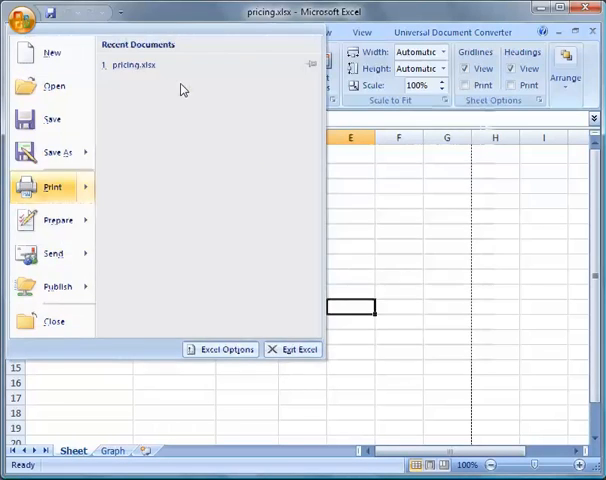
click(52, 187)
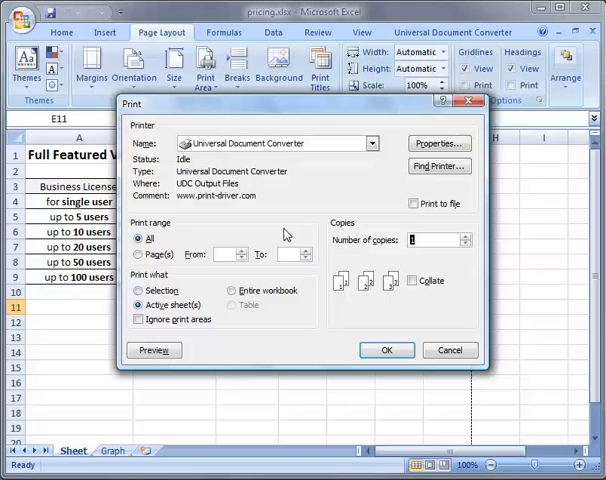
mouse_move(265, 292)
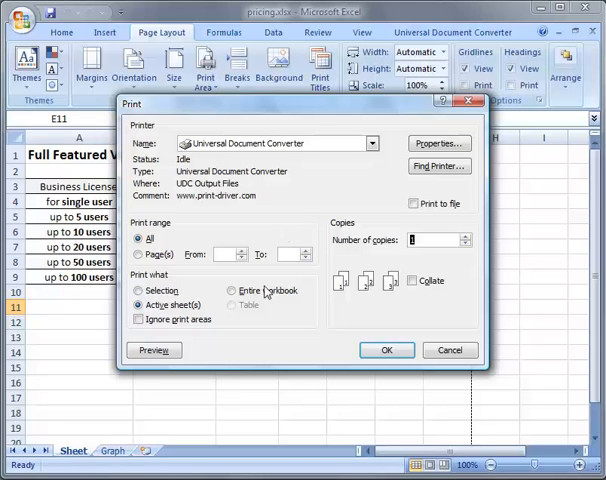
click(230, 290)
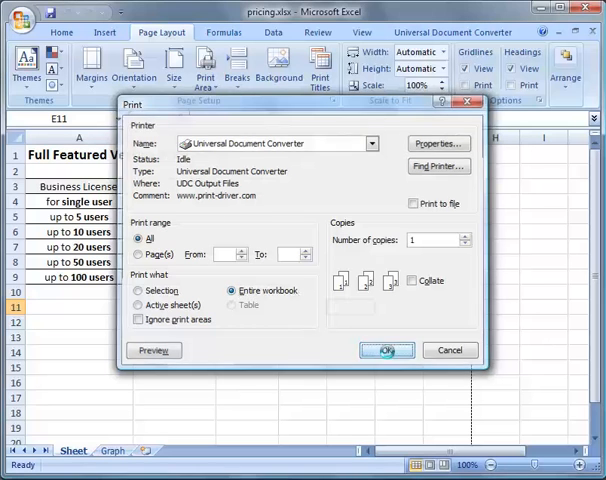
click(388, 350)
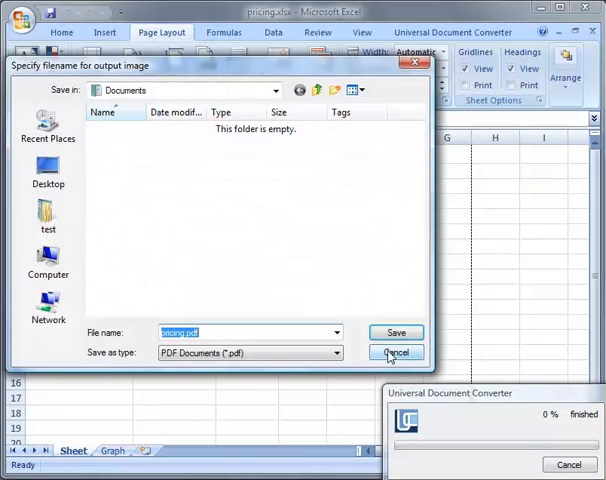
Step: Save pricing.pdf to Documents and open it to view both pages
click(396, 332)
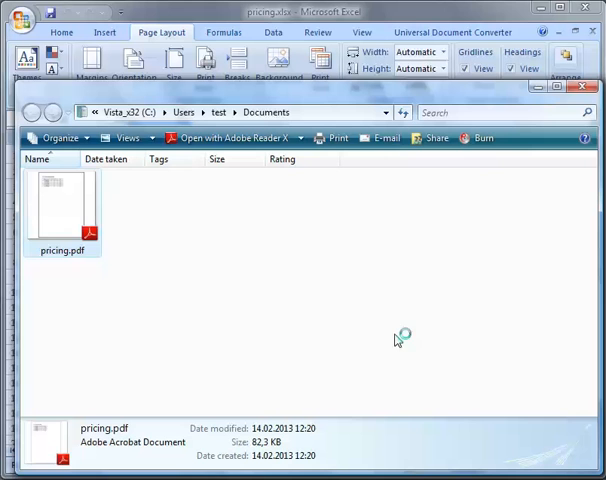
mouse_move(192, 263)
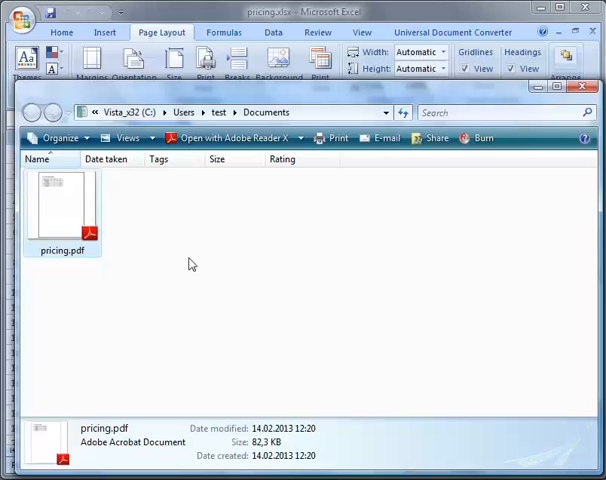
double_click(62, 207)
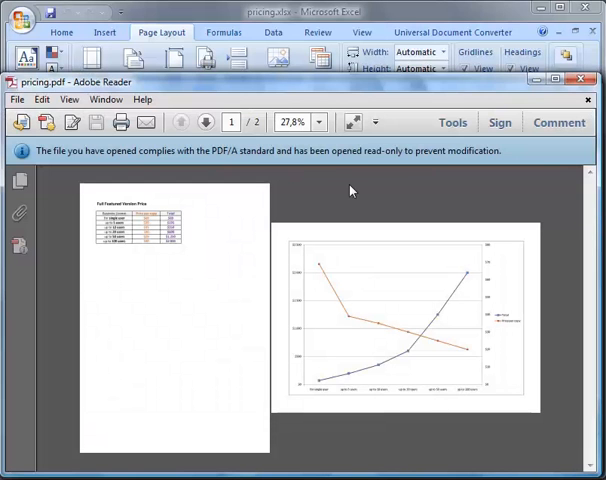